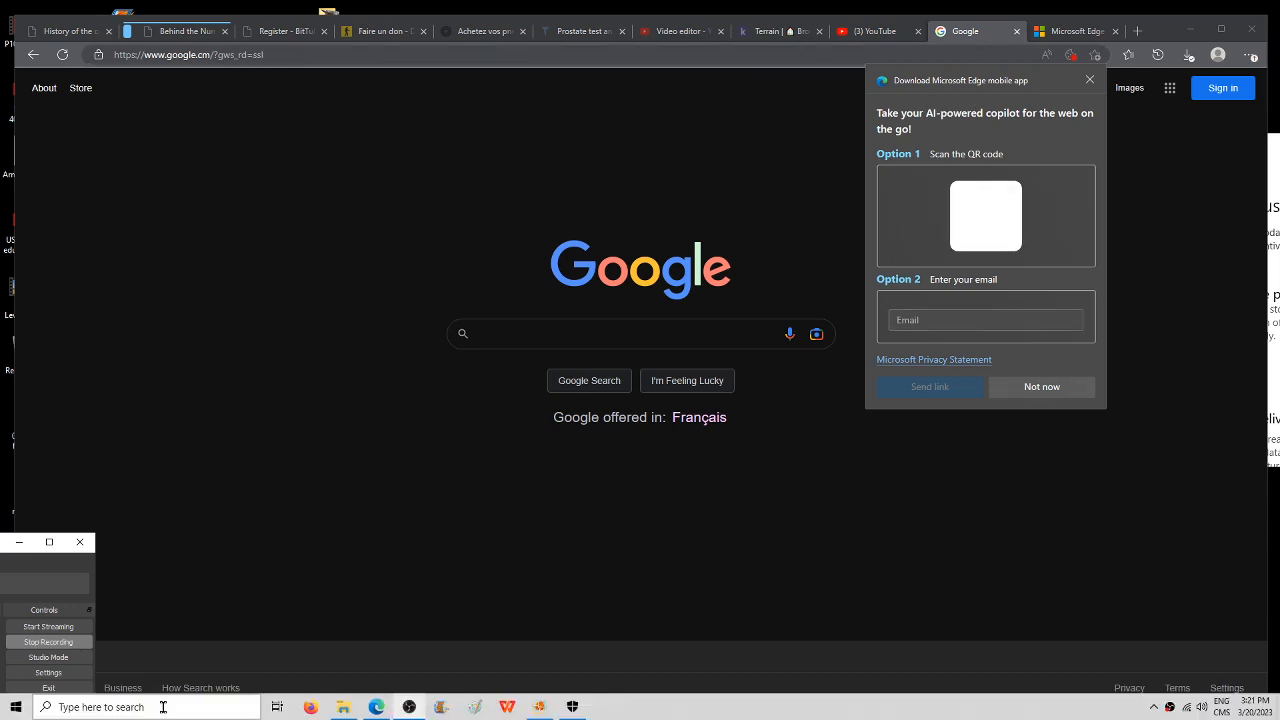
Step: Search 'no' from Edge to bring up the Windows Notifications & actions settings
type("no")
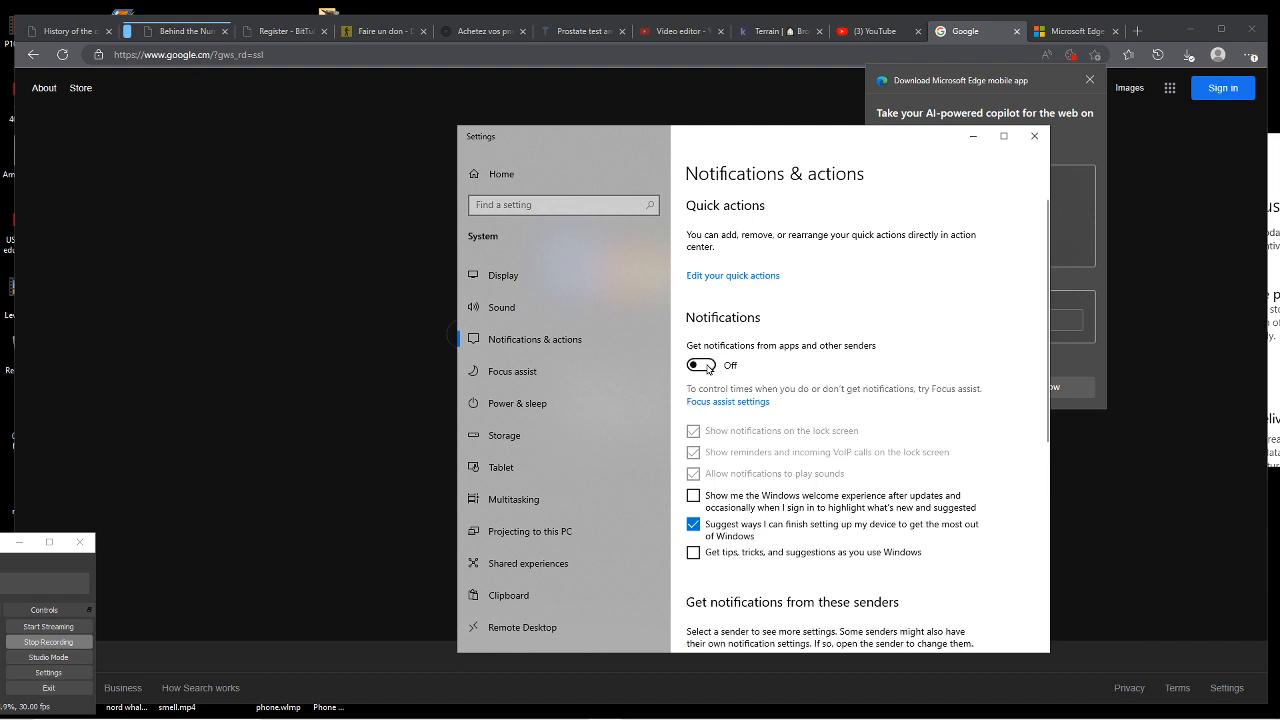
Step: Turn on notifications from apps and senders and uncheck the finish-device-setup suggestion
left_click(700, 364)
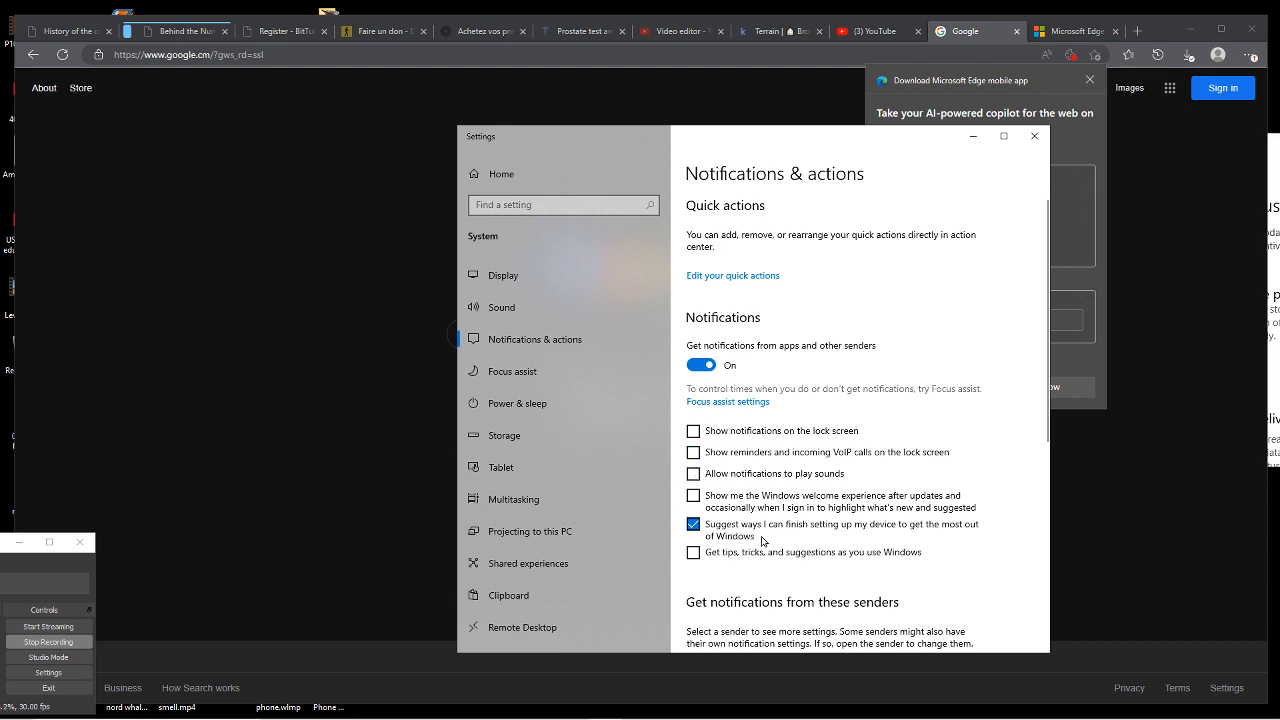
mouse_move(858, 528)
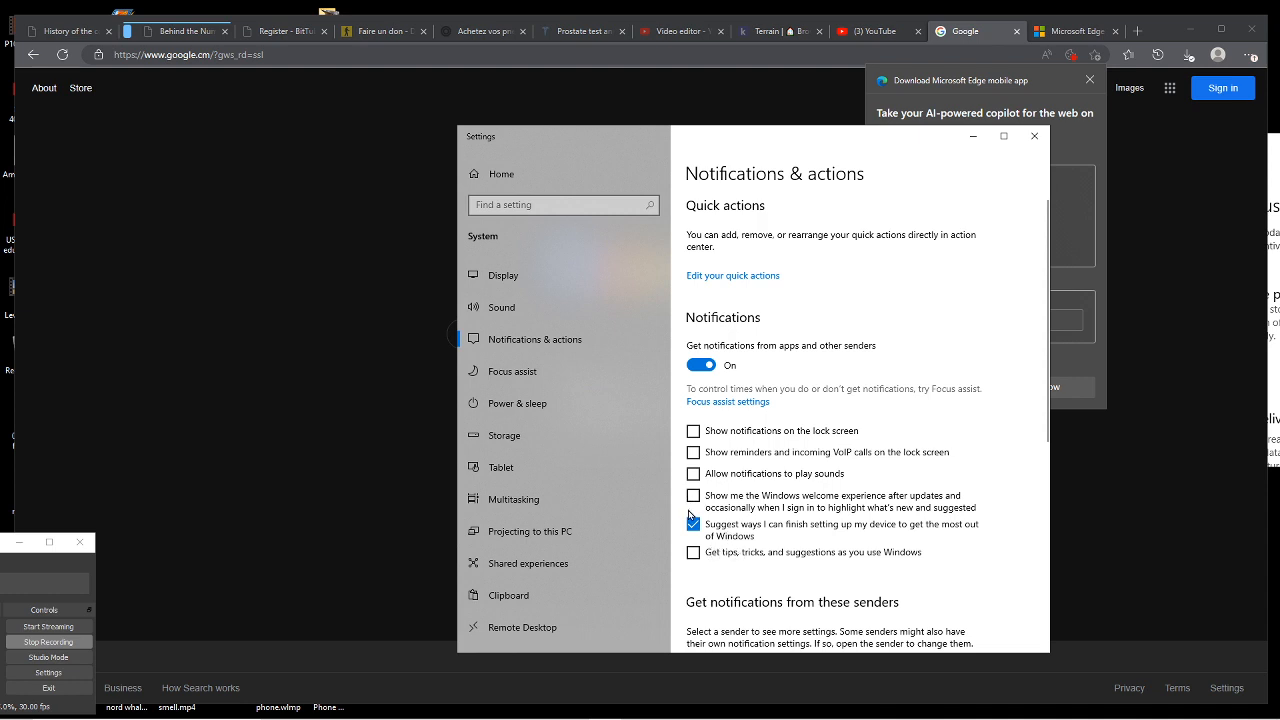
left_click(692, 524)
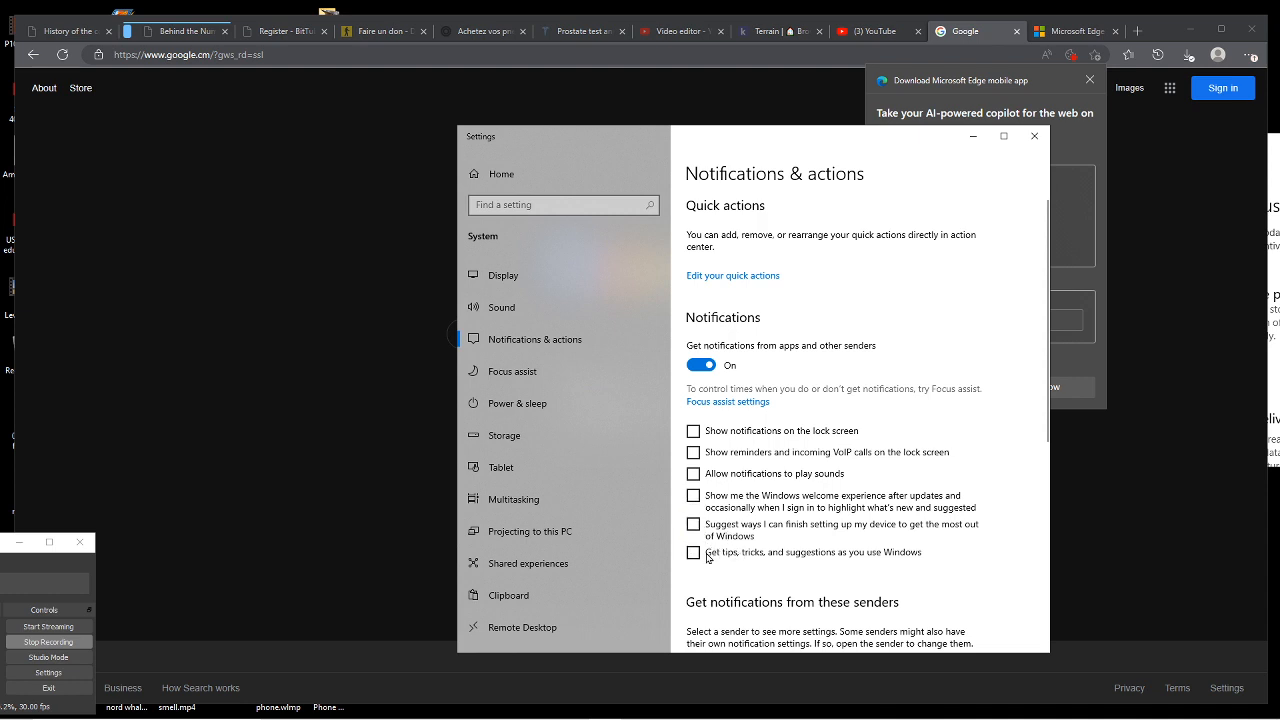
Step: Switch off Security and Maintenance and all app notifications, then close Settings to reveal Google
scroll("down", 3)
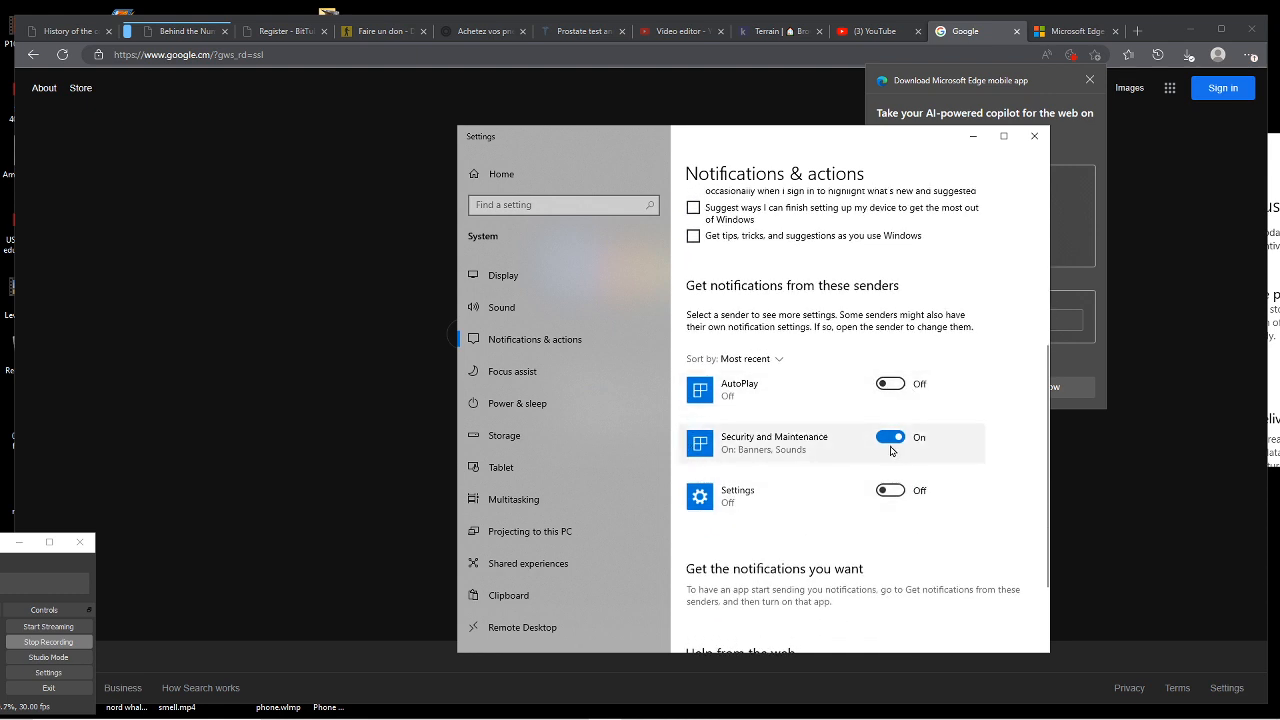
left_click(890, 436)
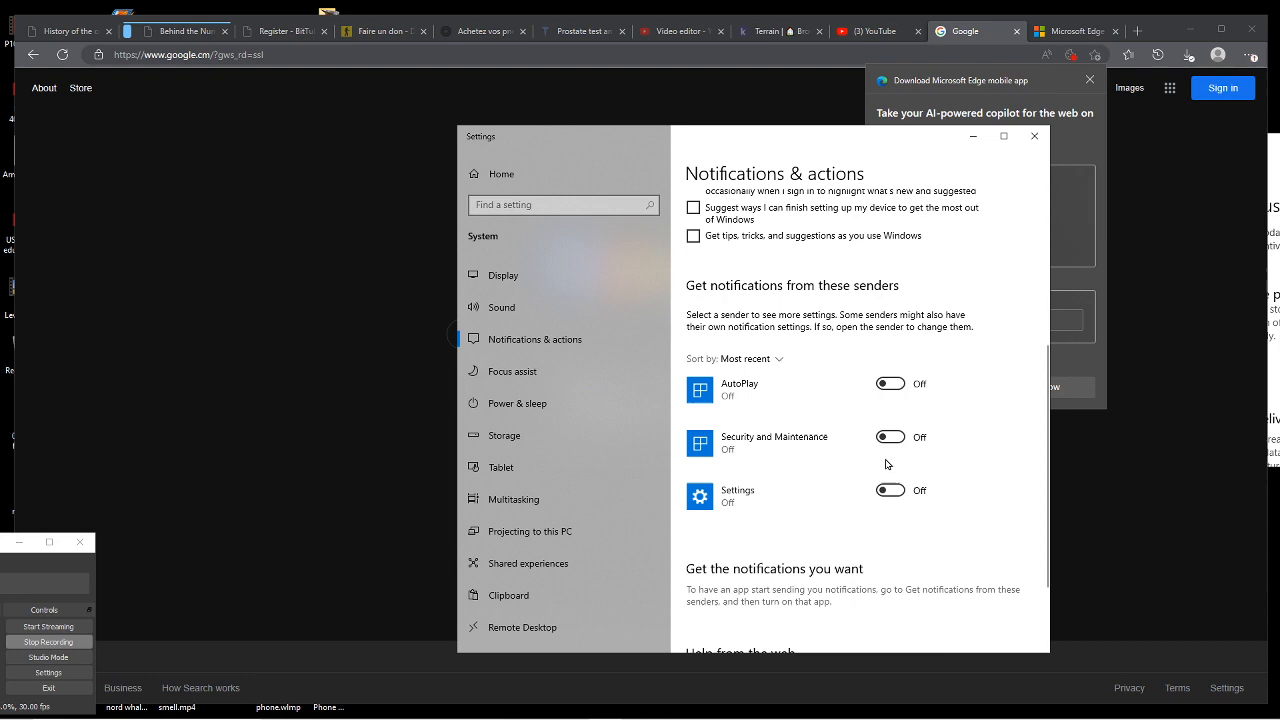
scroll("up", 3)
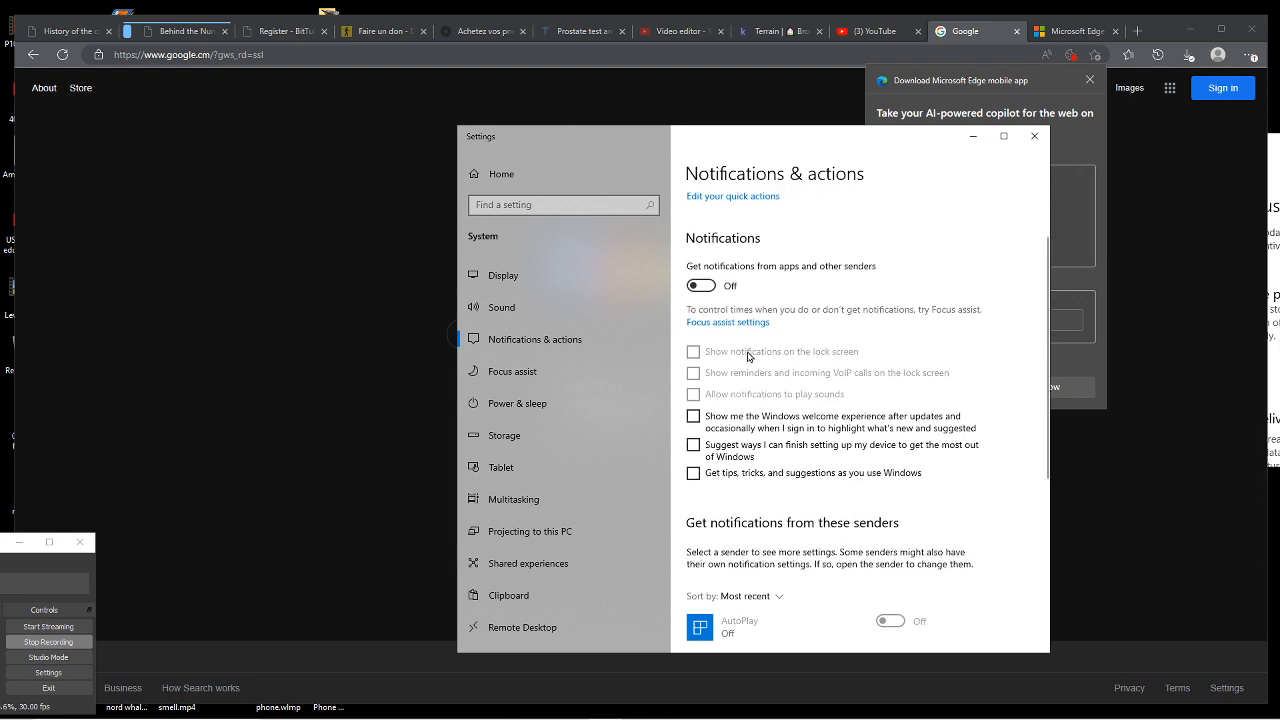
scroll("down", 3)
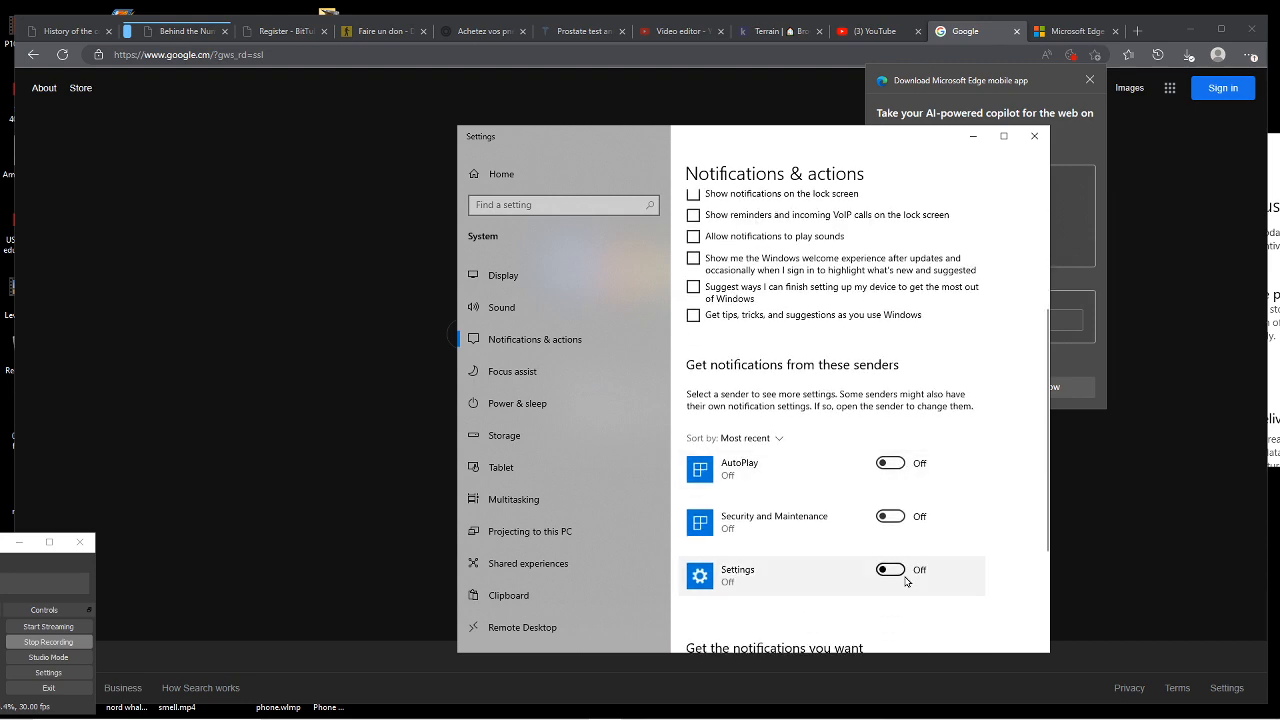
left_click(700, 364)
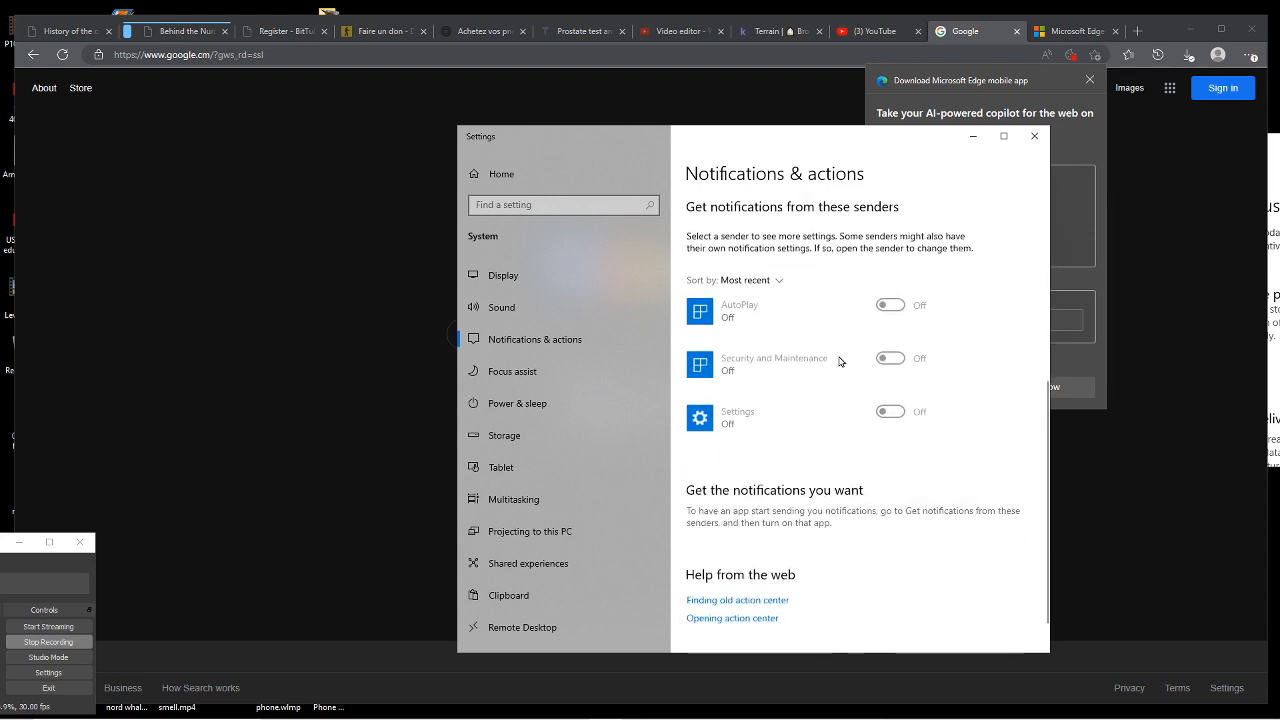
left_click(1032, 136)
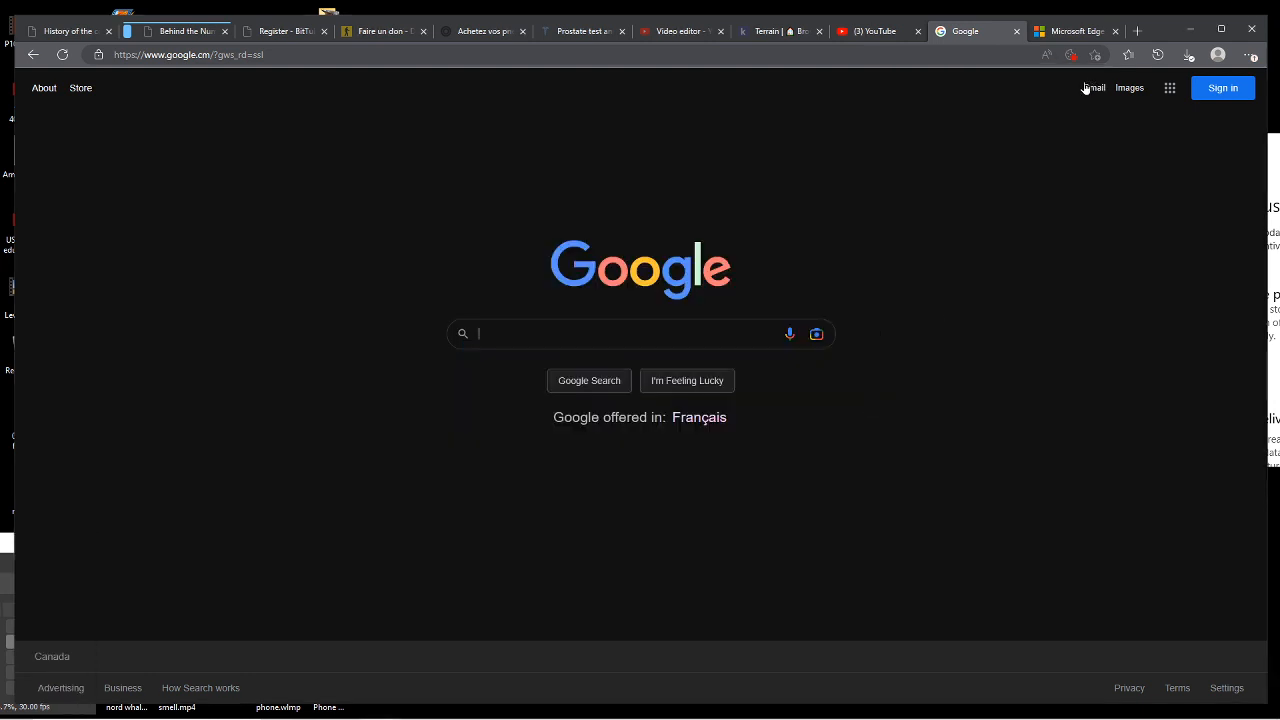
mouse_move(2, 590)
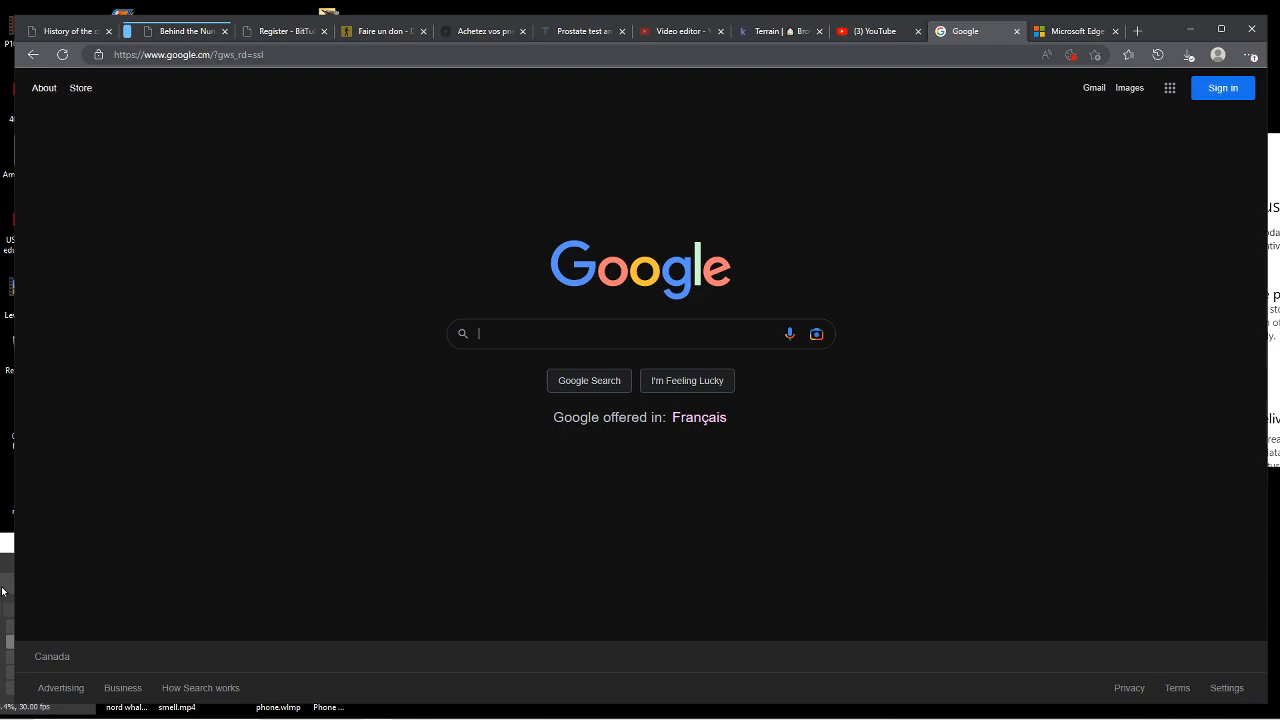